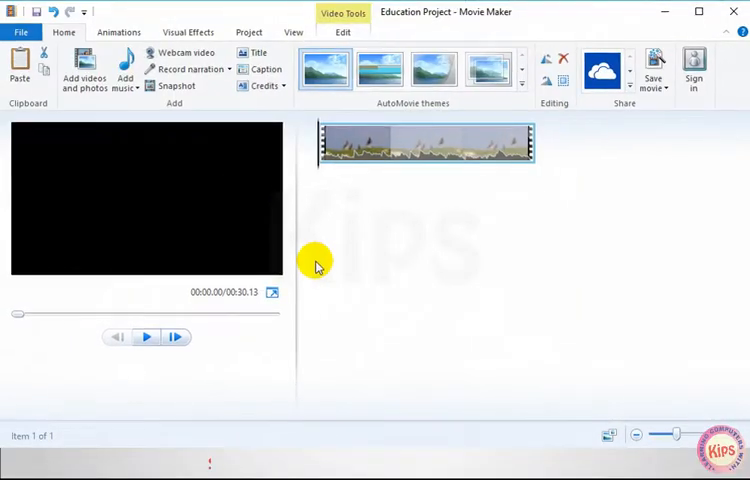
pyautogui.moveTo(430, 172)
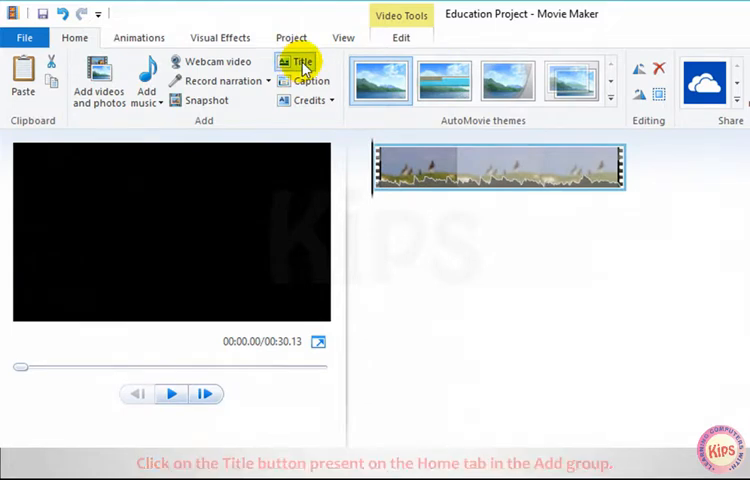
# Add a black 'Education Project' title slide before the clip and select its text
pyautogui.click(305, 62)
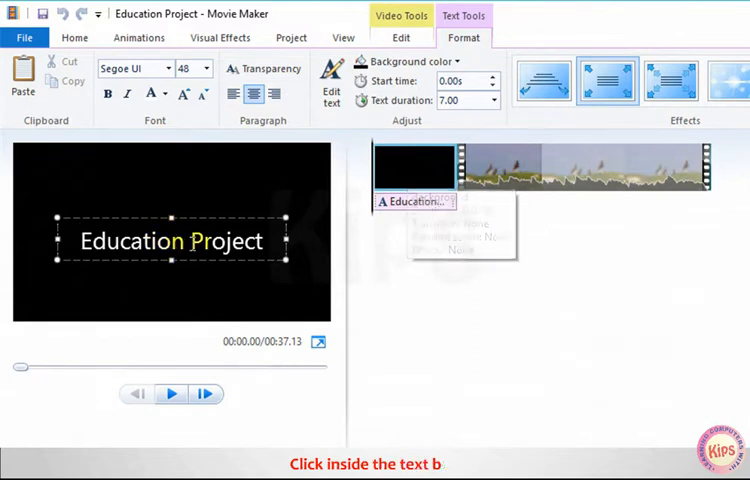
pyautogui.tripleClick(170, 241)
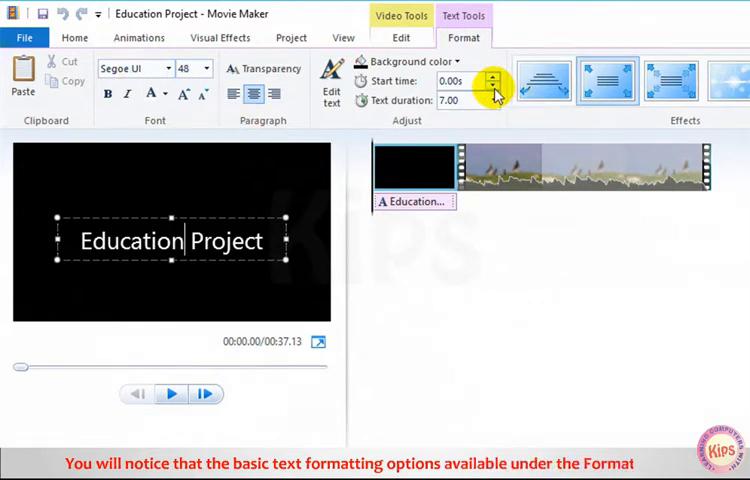
pyautogui.moveTo(450, 81)
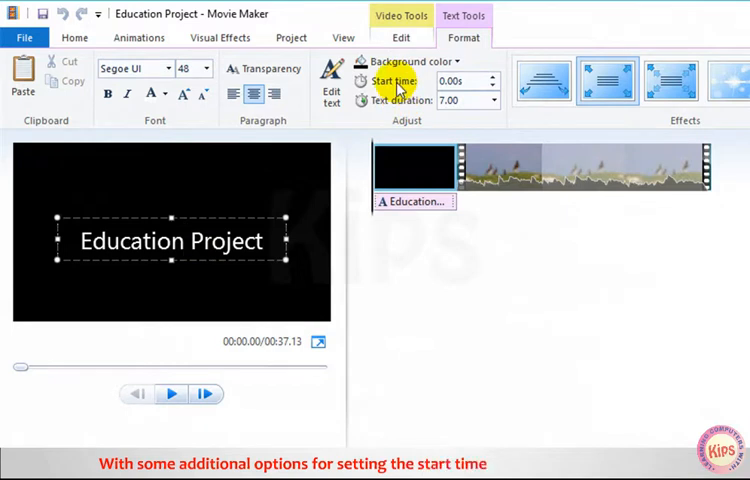
pyautogui.moveTo(408, 100)
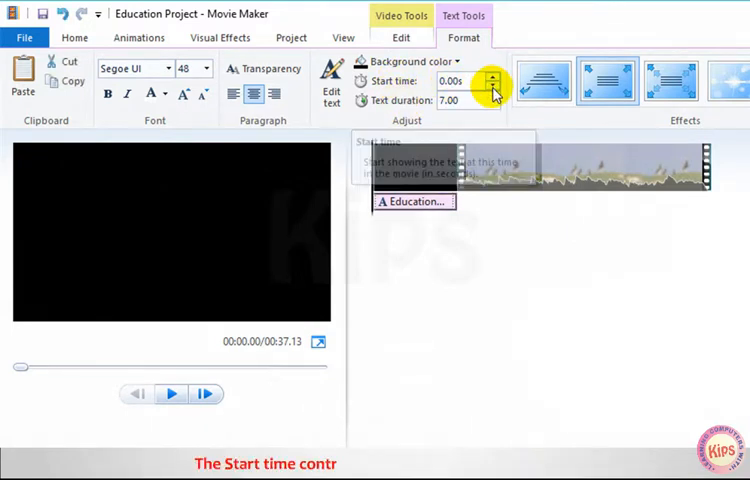
# Make the title text start at 0.12 seconds and last 4.00 seconds
pyautogui.click(495, 76)
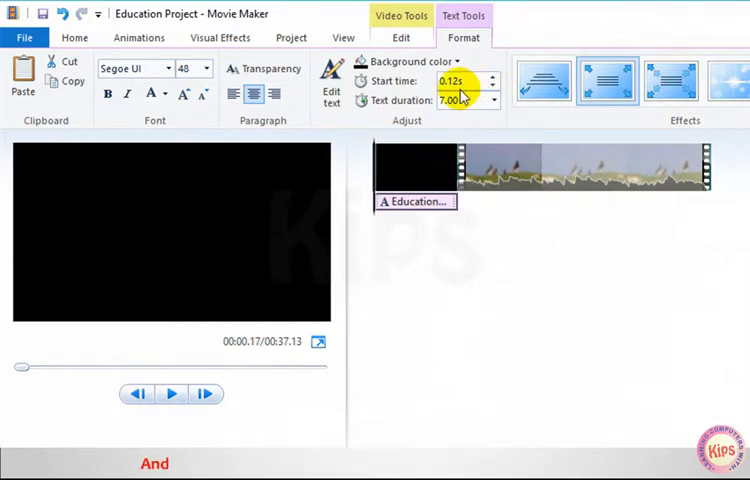
pyautogui.click(492, 100)
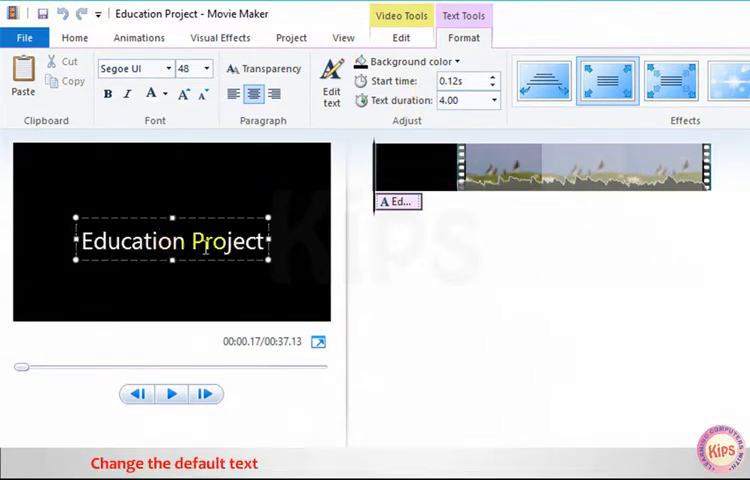
# Change the title to 'Wild Life' in the Perpetua Titling MT font
pyautogui.write('Wild Li')
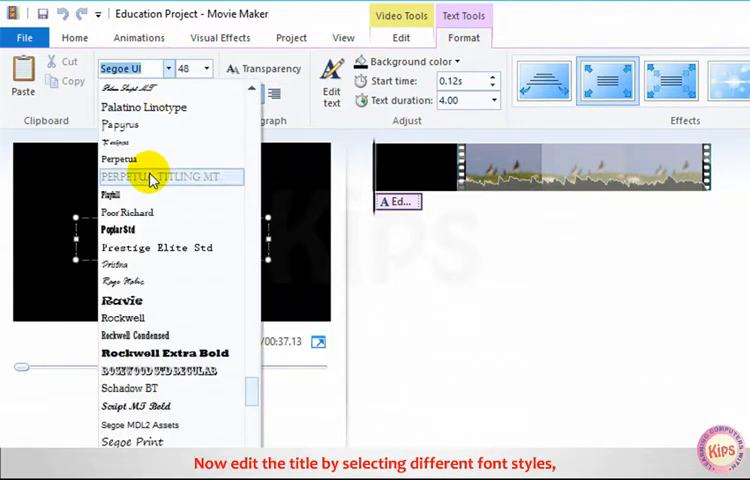
pyautogui.click(170, 177)
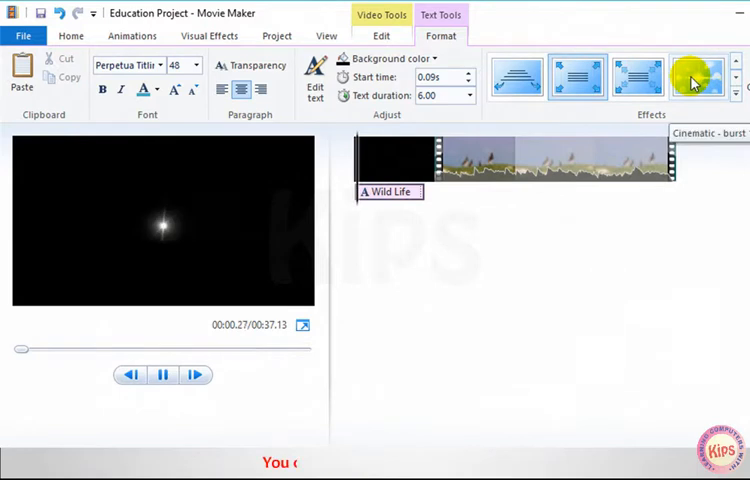
# Give the Wild Life title a Swing text animation and open the My Movie project
pyautogui.click(687, 71)
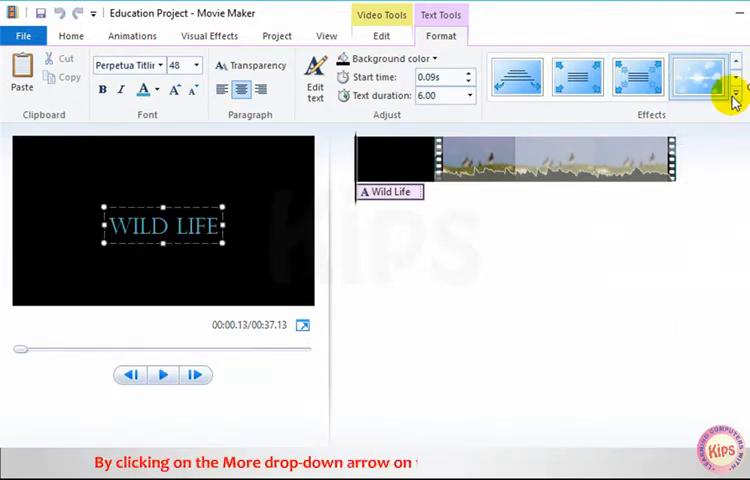
pyautogui.click(721, 99)
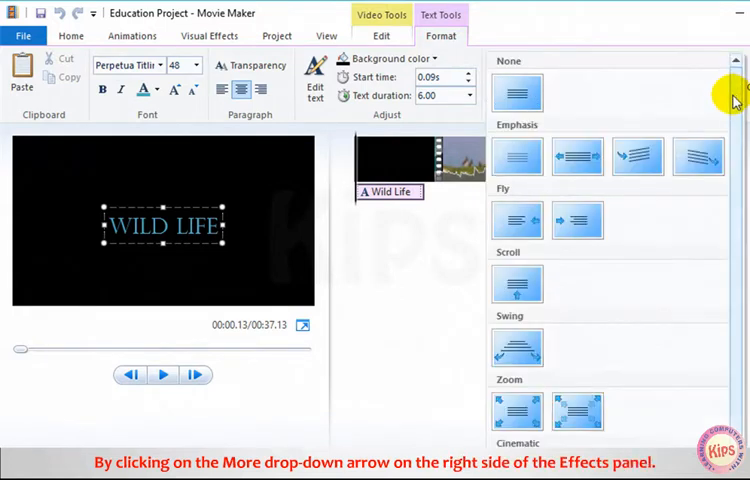
pyautogui.click(162, 375)
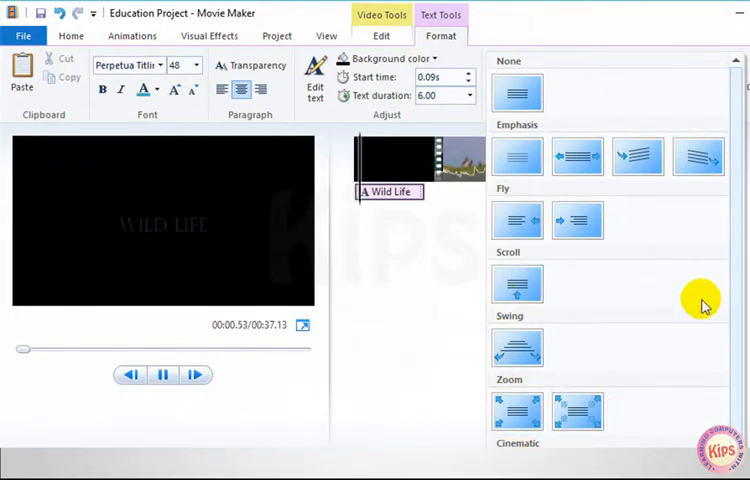
pyautogui.click(516, 347)
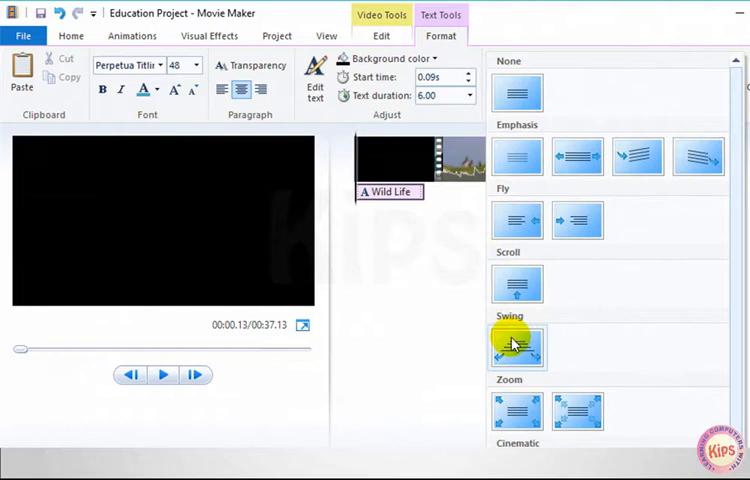
pyautogui.click(516, 347)
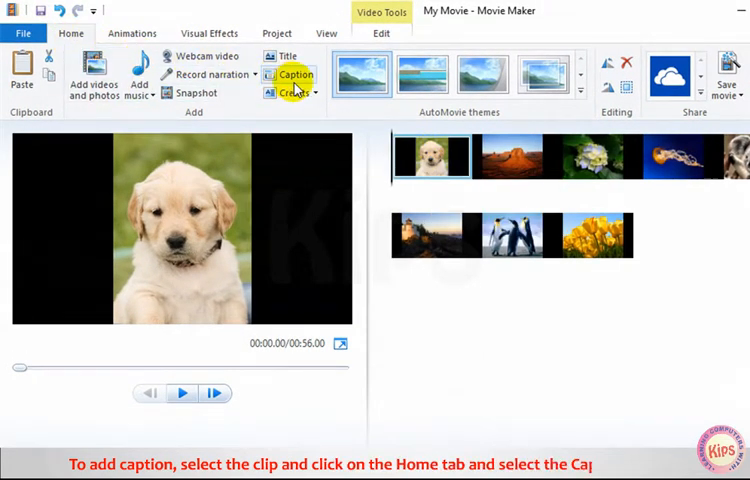
# Caption the puppy photo 'Little Puppy' in italic
pyautogui.click(292, 76)
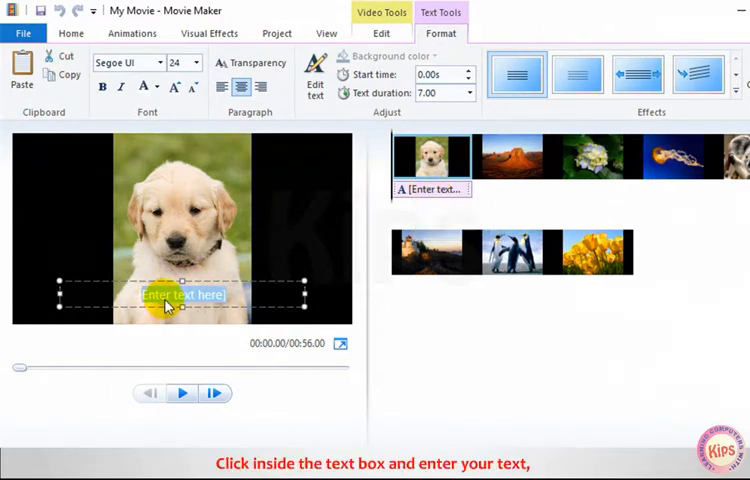
pyautogui.write('Little Puppy')
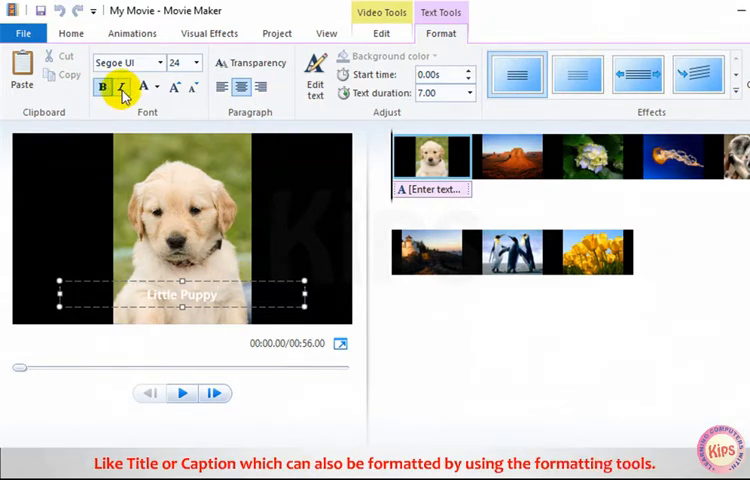
pyautogui.click(140, 89)
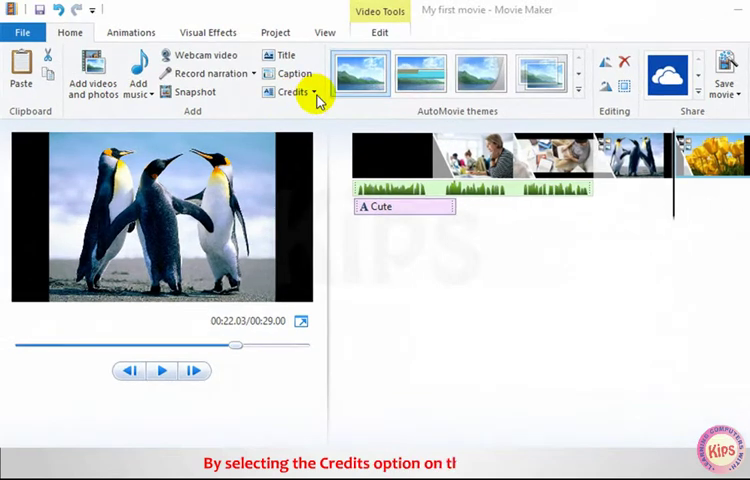
# Add a Credits slide to the end of the slideshow from the Credits dropdown
pyautogui.click(316, 92)
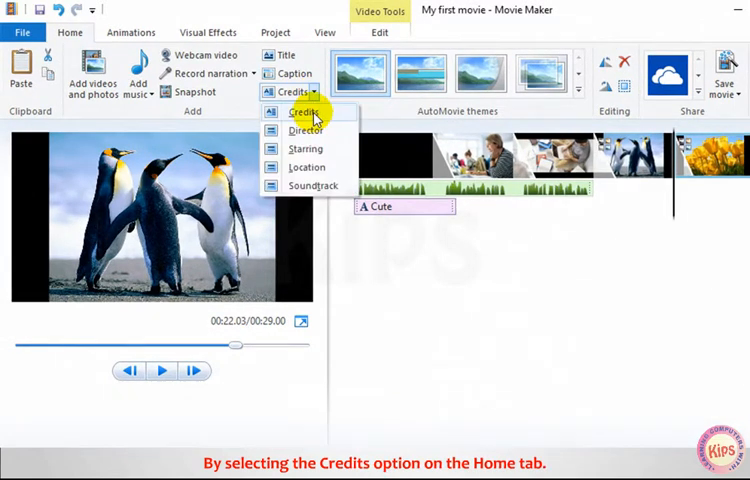
pyautogui.click(302, 111)
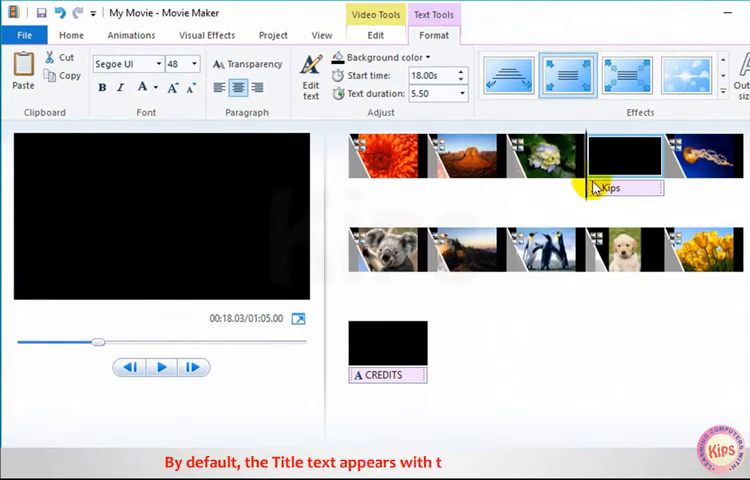
# Select the CREDITS slide, preview its upward scroll, and browse the Effects gallery
pyautogui.click(161, 367)
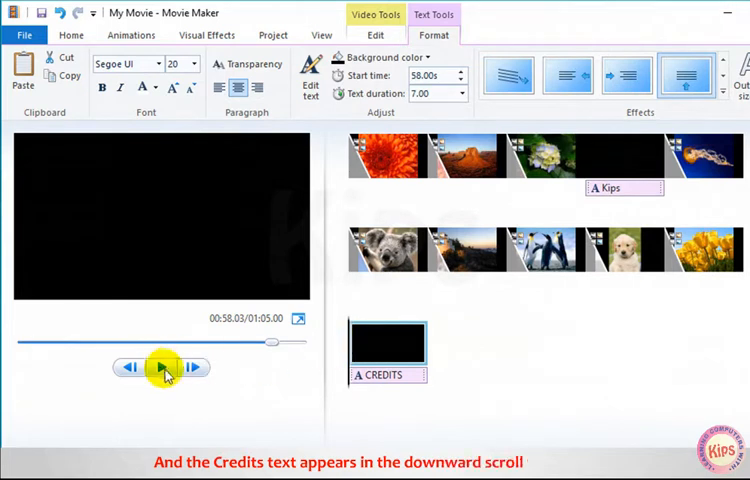
pyautogui.click(161, 367)
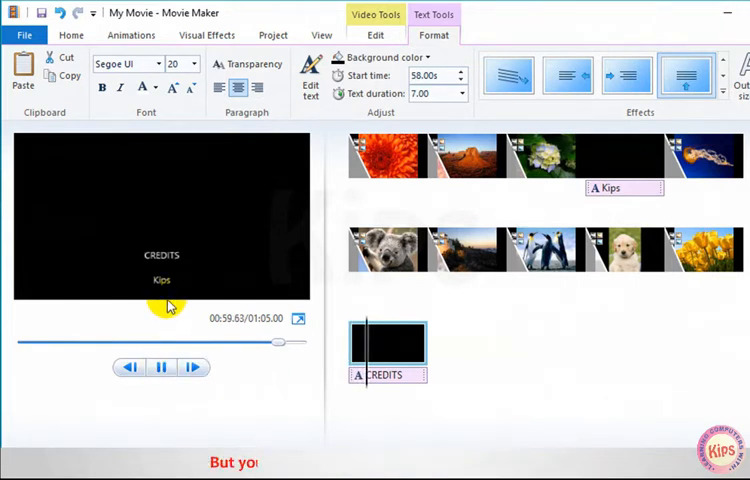
pyautogui.click(161, 368)
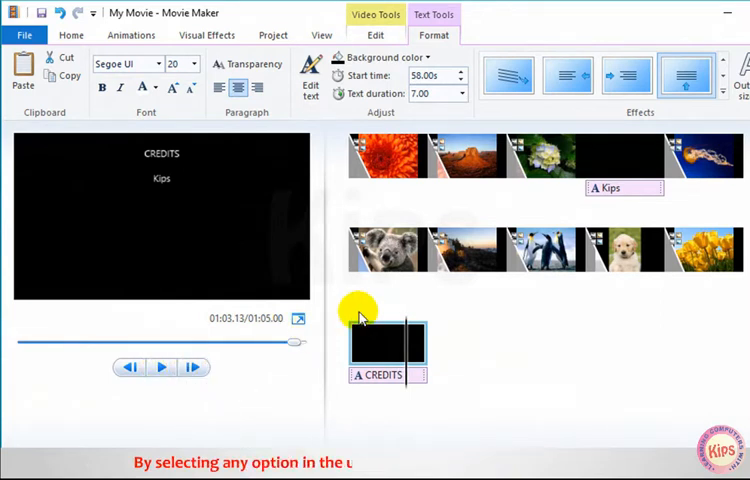
pyautogui.click(624, 77)
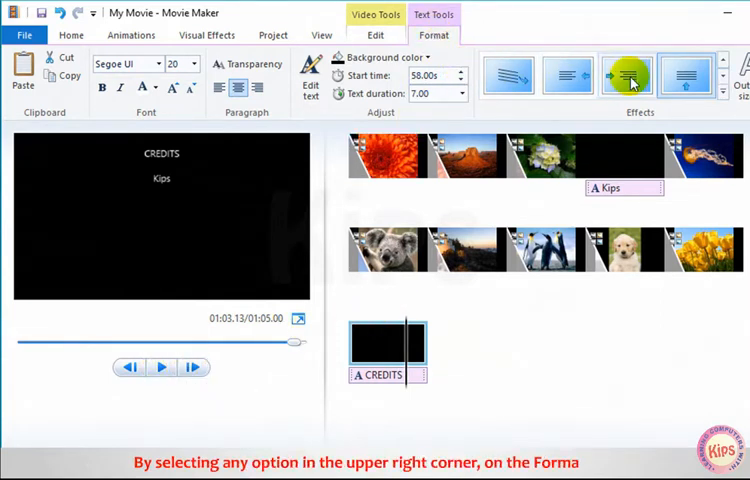